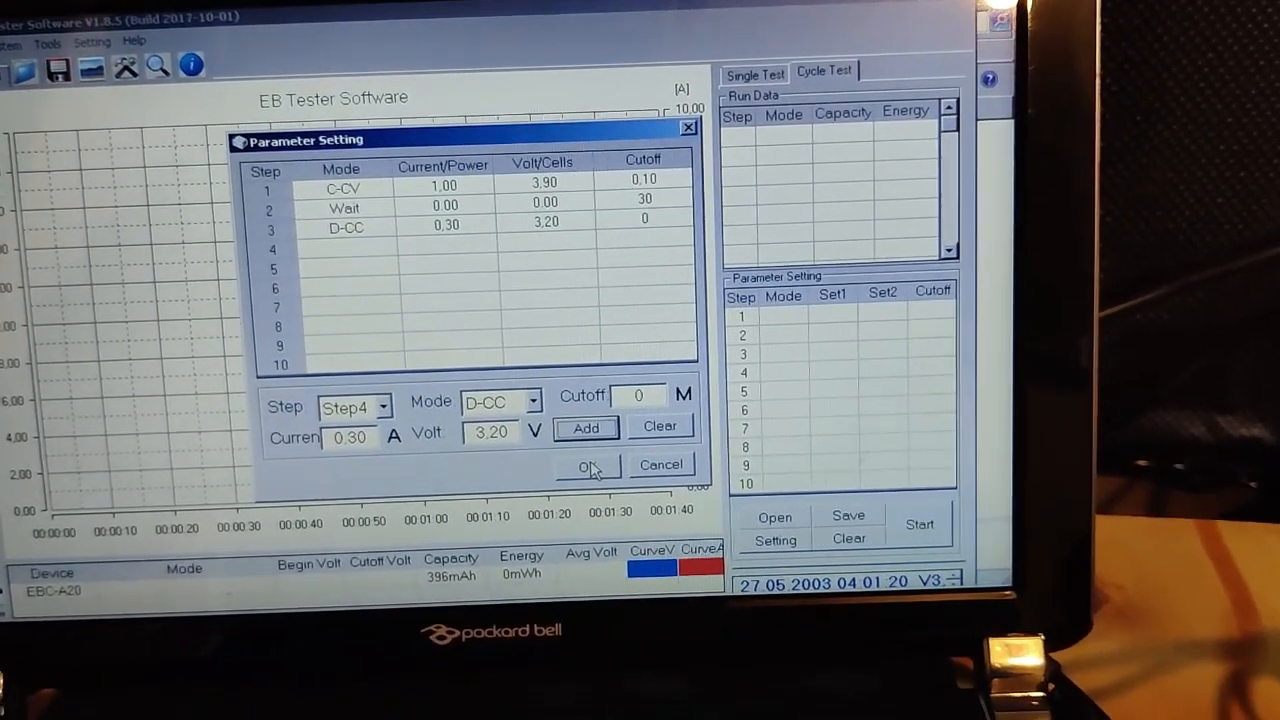
Step: Confirm the three-step parameters (C-CV to 3.90 V, wait, D-CC to 3.20 V) and start the cycle test
left_click(586, 466)
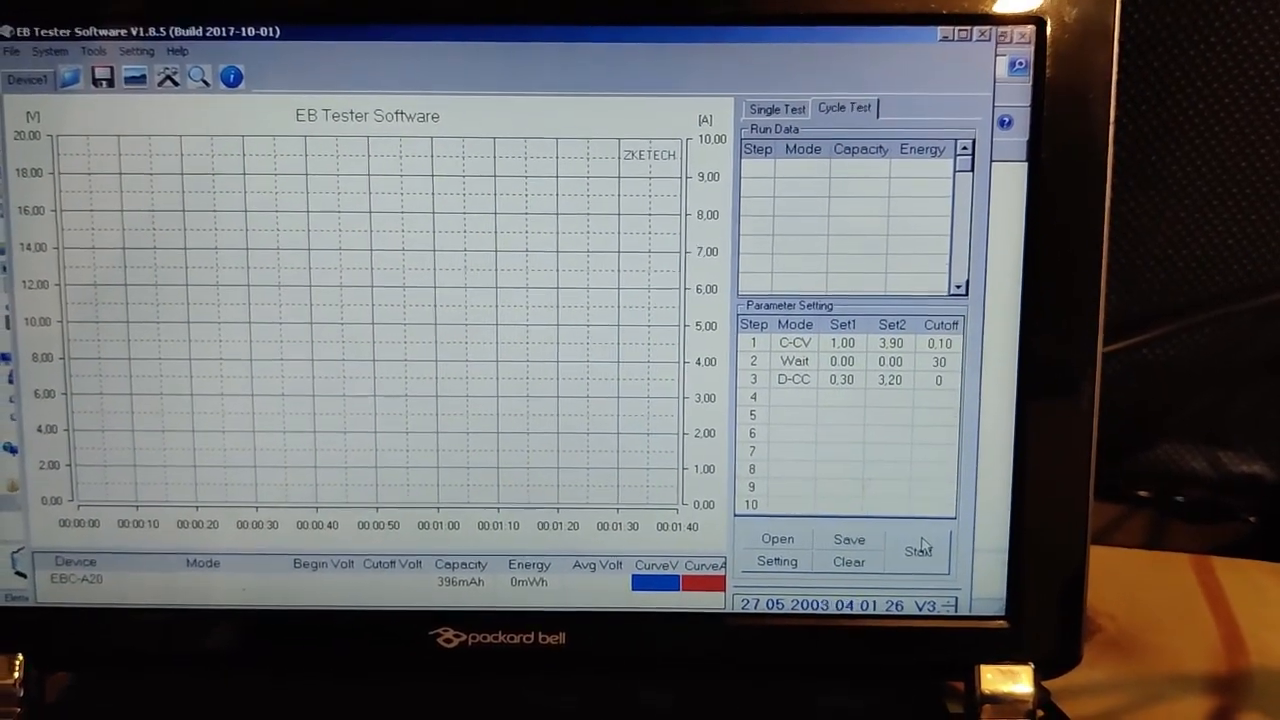
left_click(916, 552)
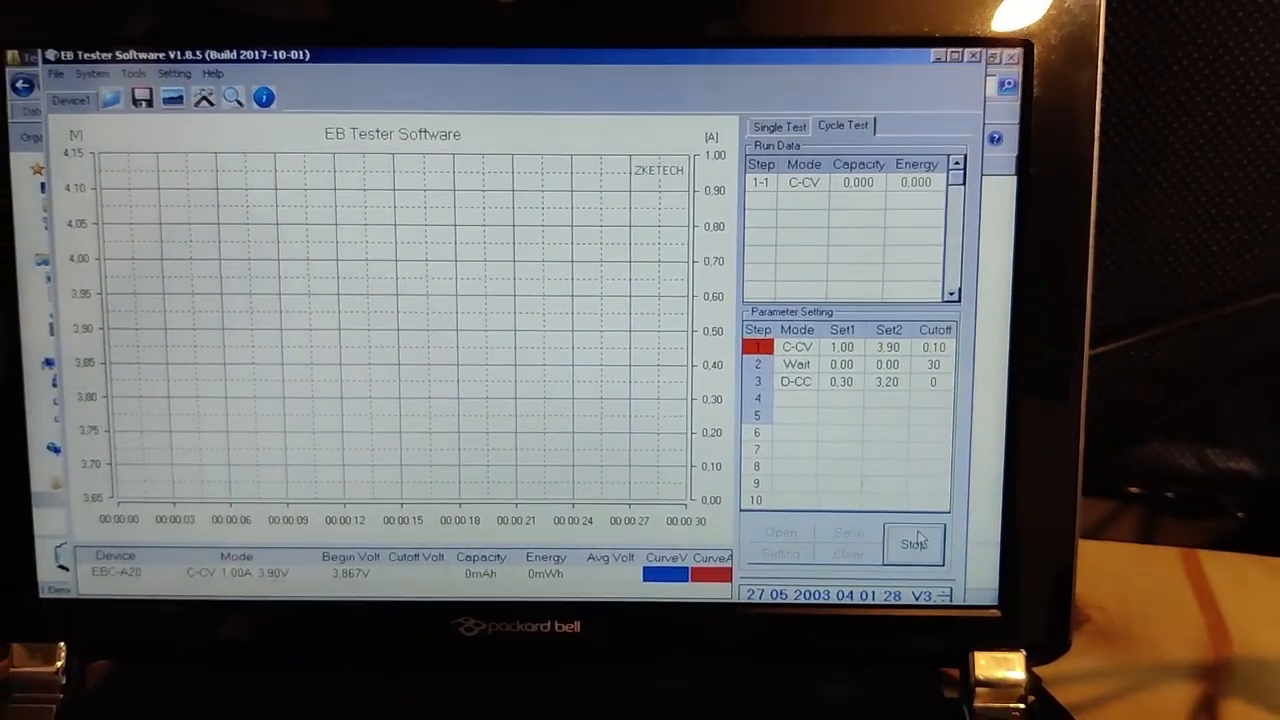